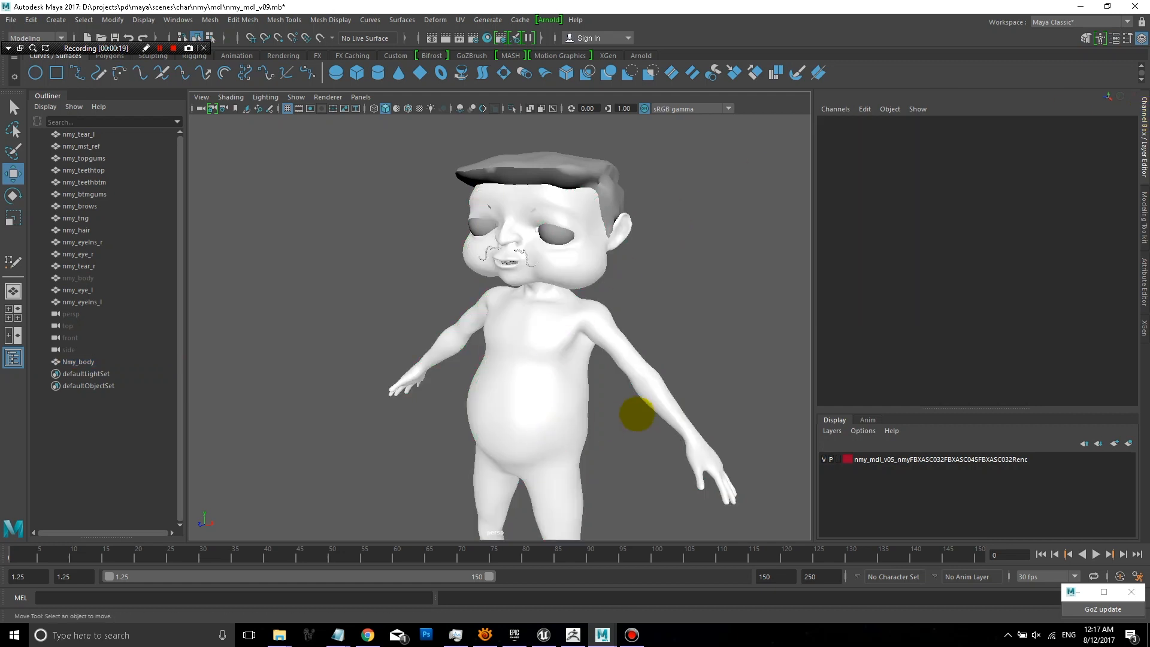
{"action": "mouse_move", "coordinate": [836, 290]}
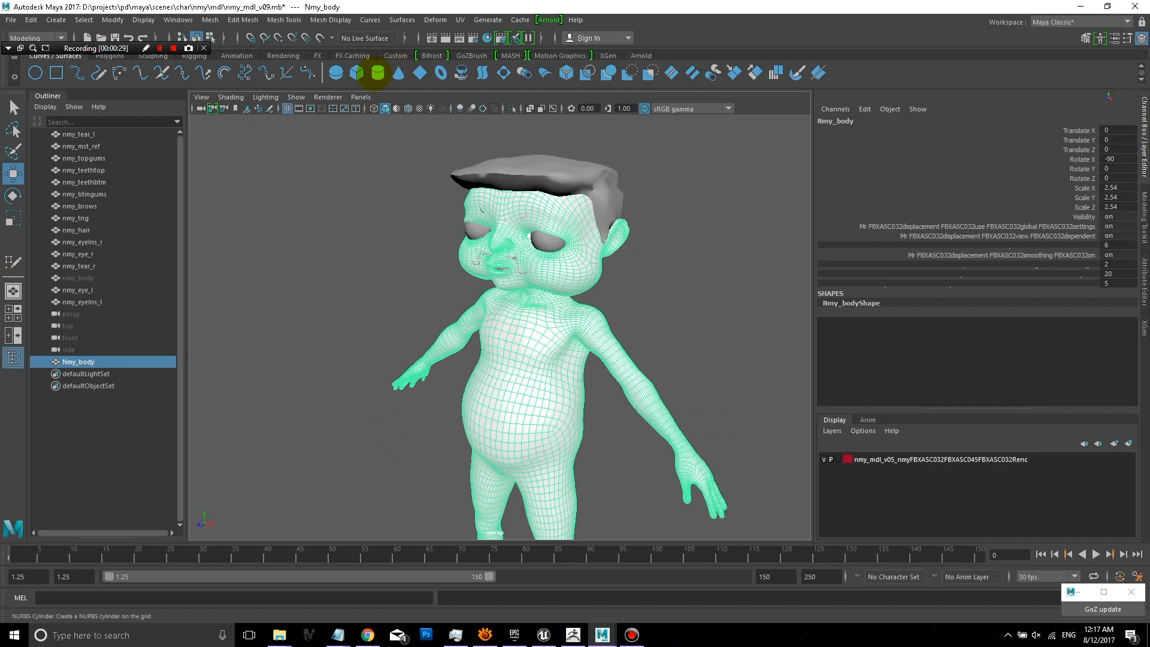
{"action": "mouse_move", "coordinate": [396, 73]}
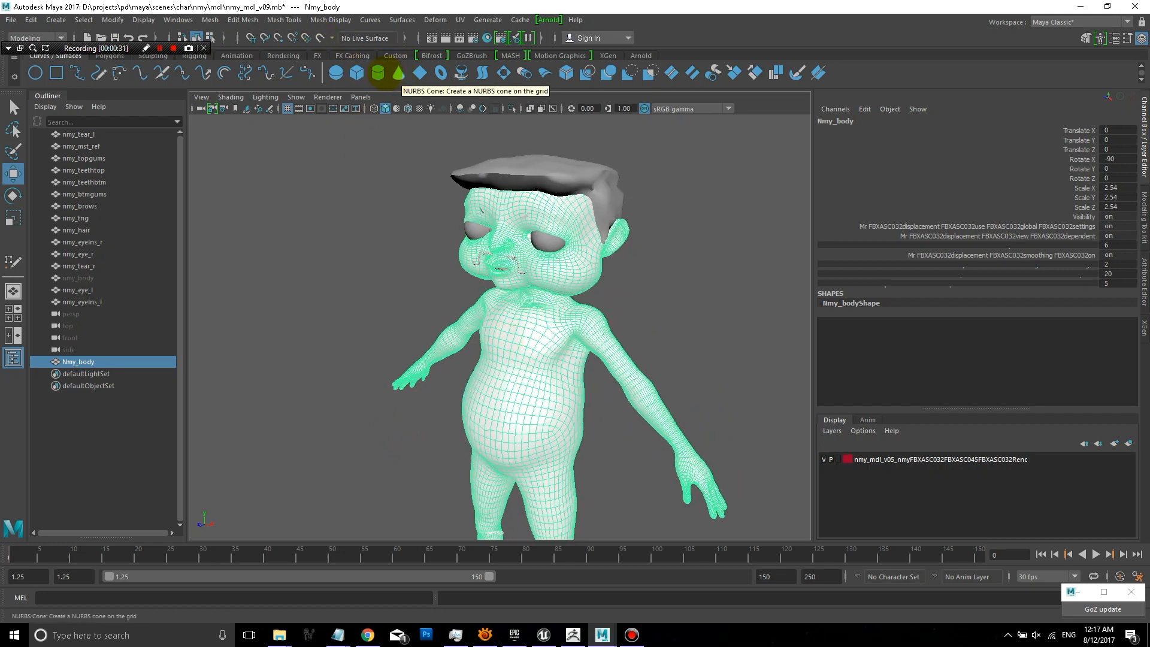
{"action": "mouse_move", "coordinate": [407, 108]}
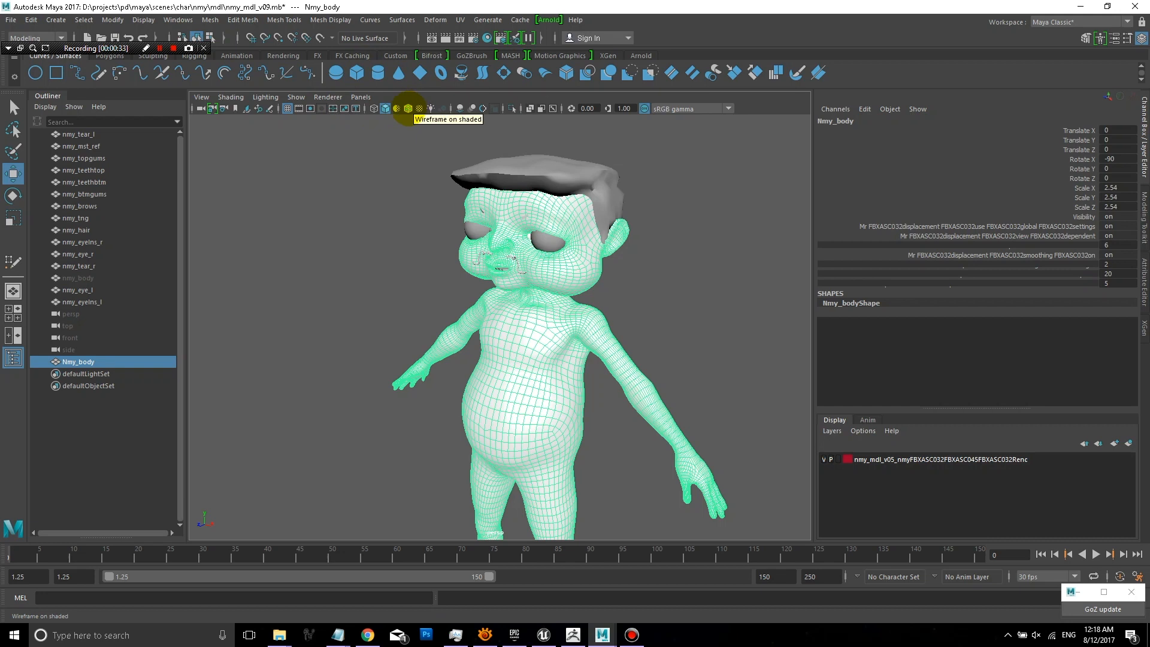
Display wireframe over the shaded character body in the viewport.
{"action": "left_click", "coordinate": [408, 108]}
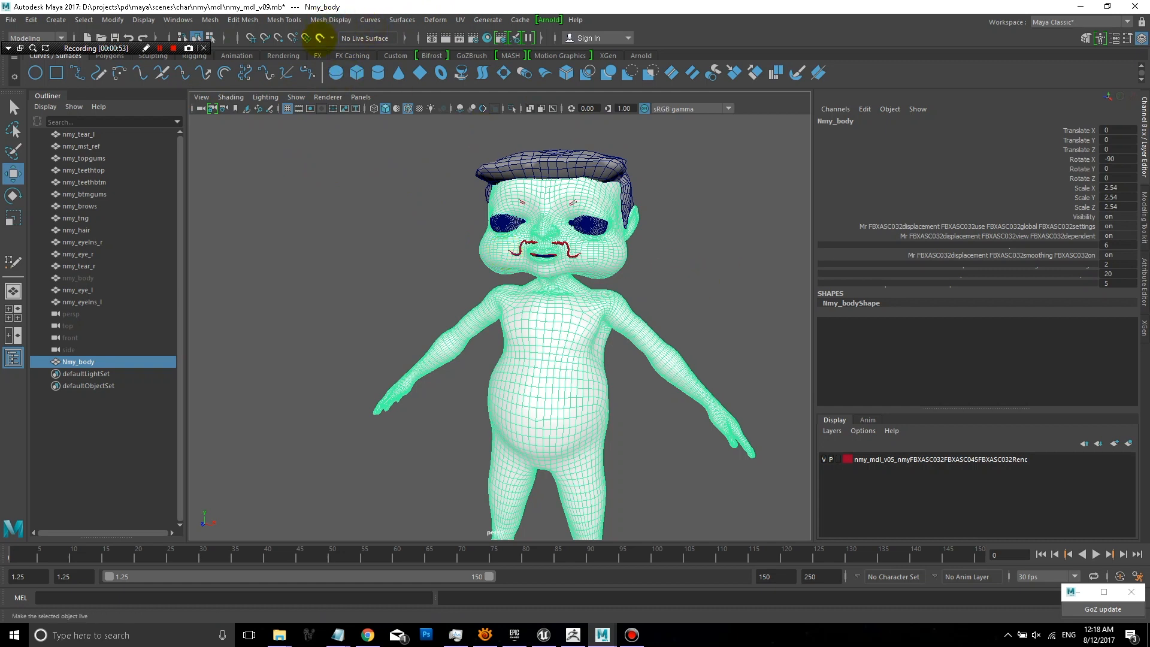
{"action": "mouse_move", "coordinate": [321, 38]}
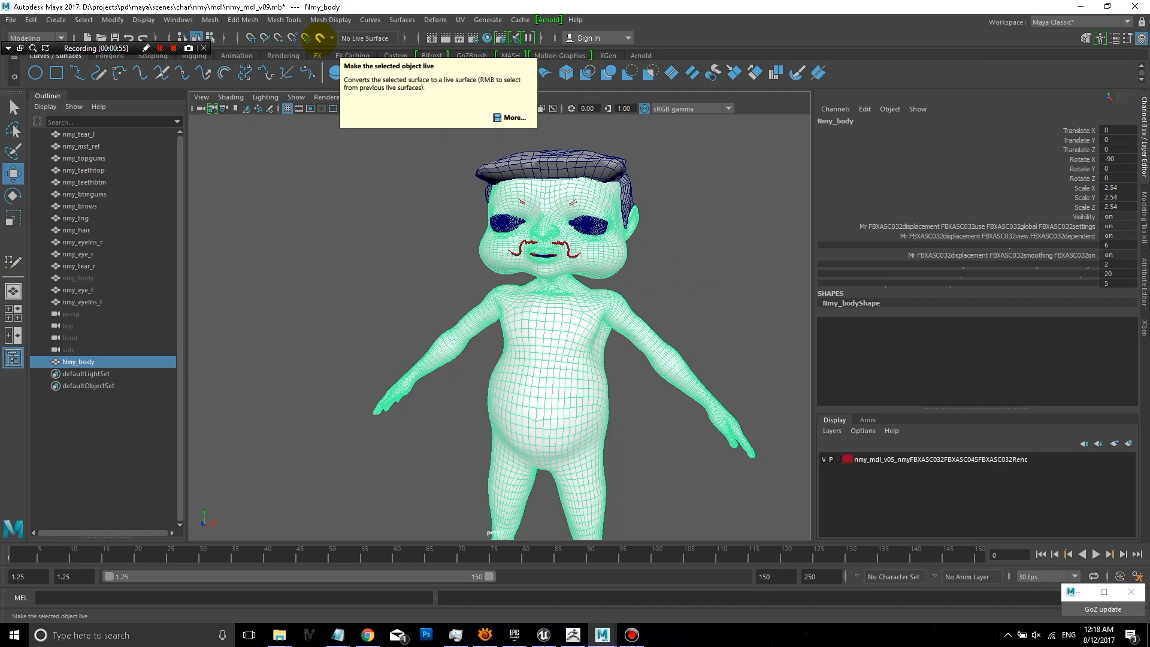
Make the selected high-res body a live surface for new geometry to snap to.
{"action": "left_click", "coordinate": [319, 39]}
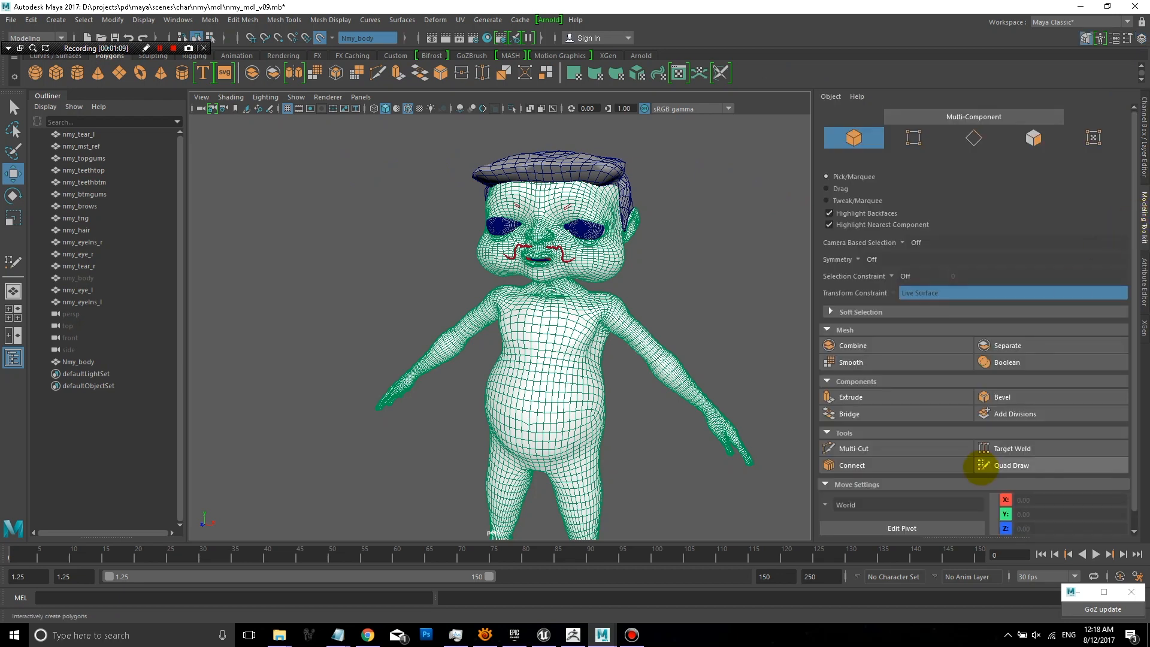
{"action": "mouse_move", "coordinate": [1011, 465]}
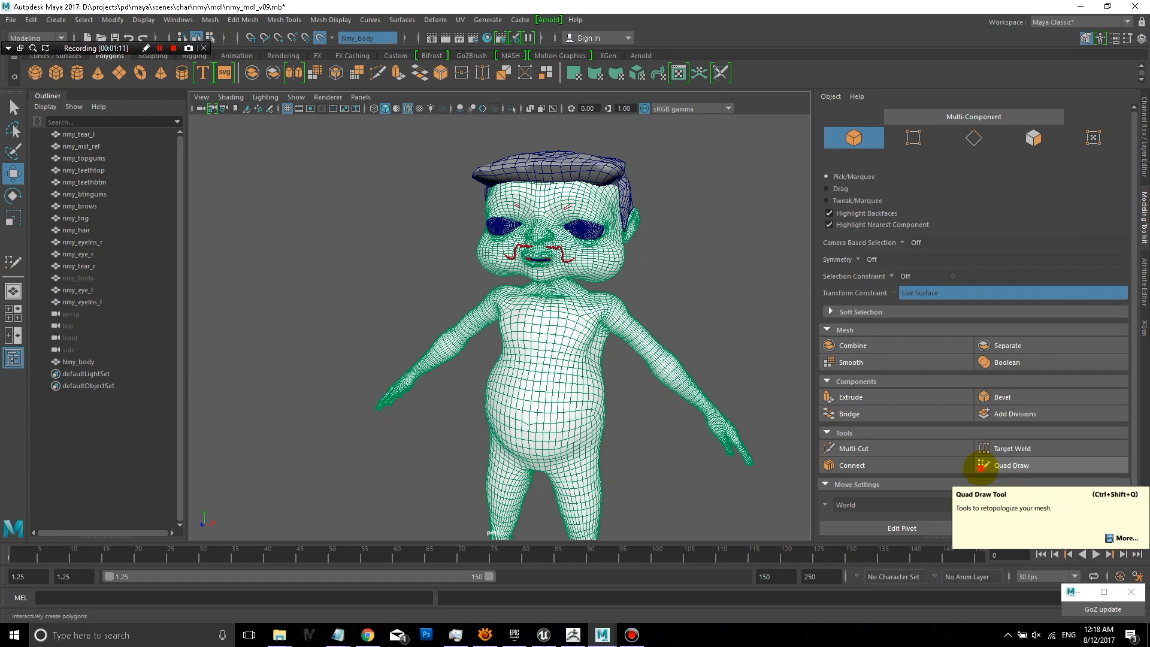
Start Quad Draw and lay the first vertices of a quad patch over the chest.
{"action": "left_click", "coordinate": [1011, 465]}
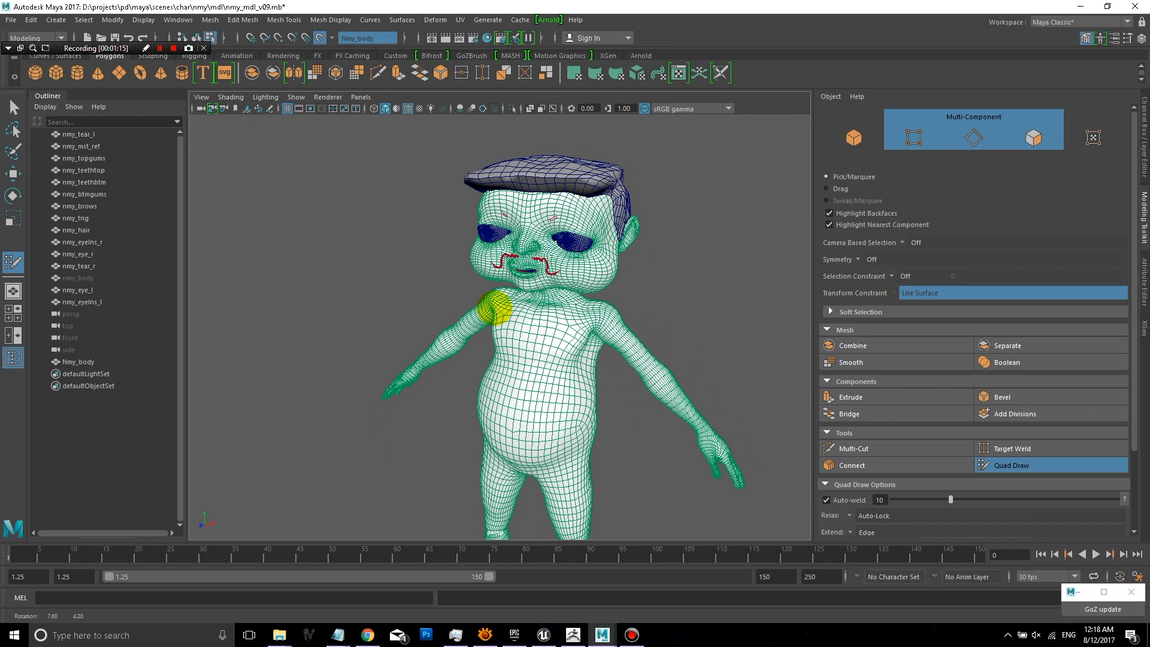
{"action": "left_click_drag", "start_coordinate": [514, 293], "coordinate": [499, 279]}
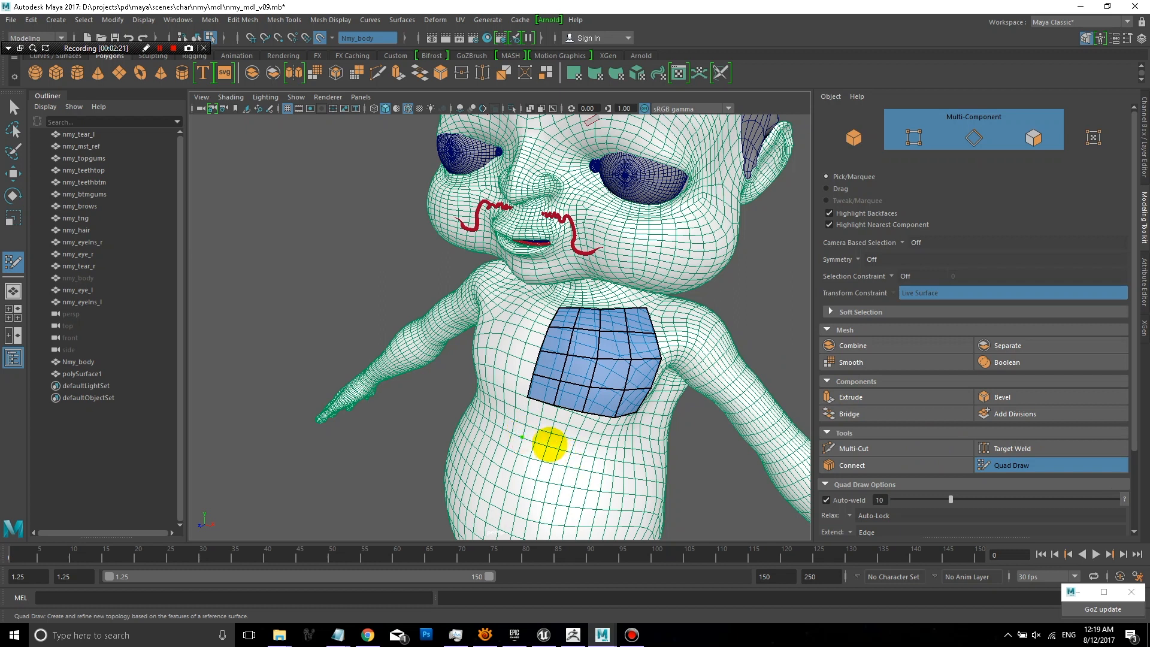
{"action": "left_click", "coordinate": [606, 458]}
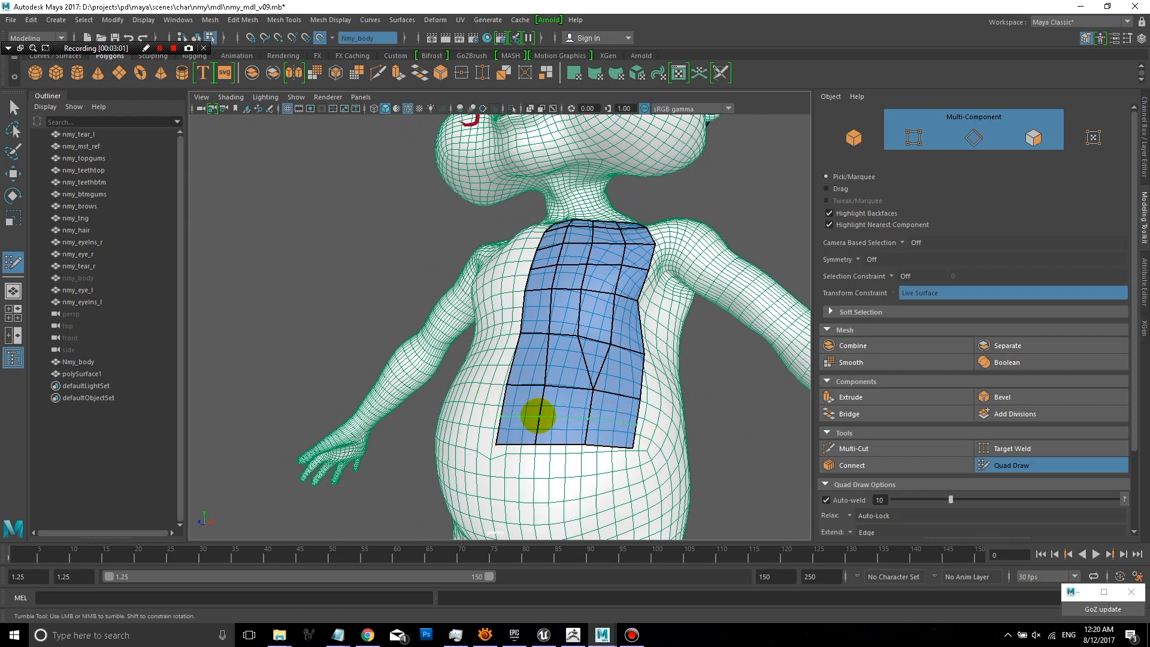
Extend the quad patch downward with new vertices and quads onto the belly.
{"action": "left_click", "coordinate": [539, 415]}
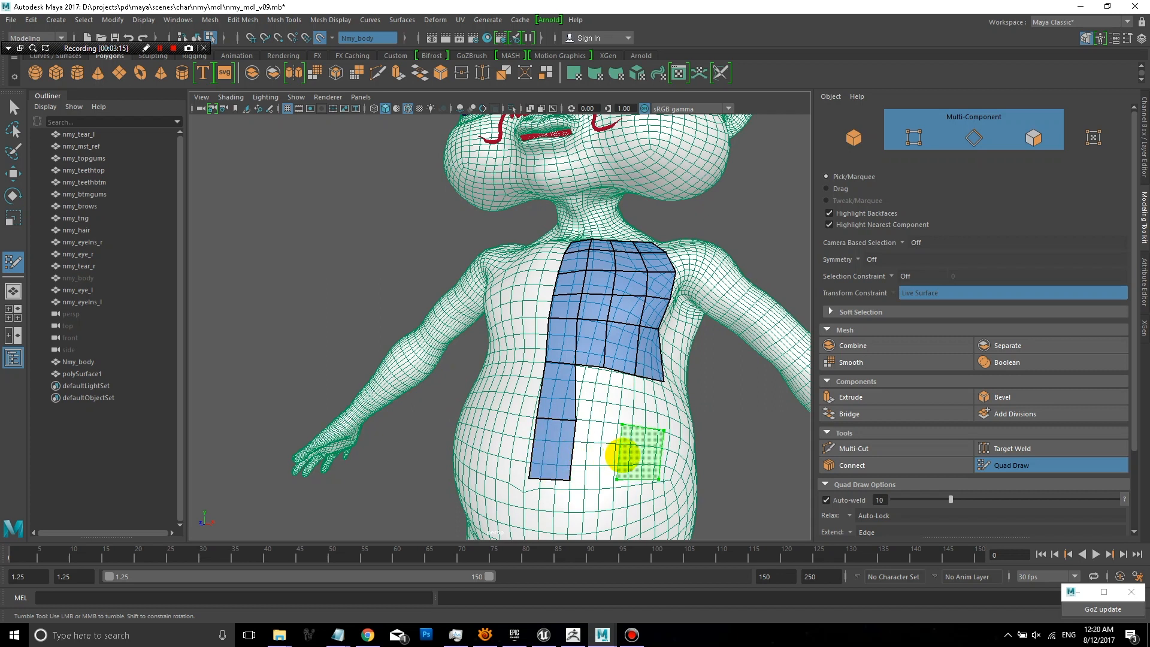
{"action": "left_click", "coordinate": [595, 420]}
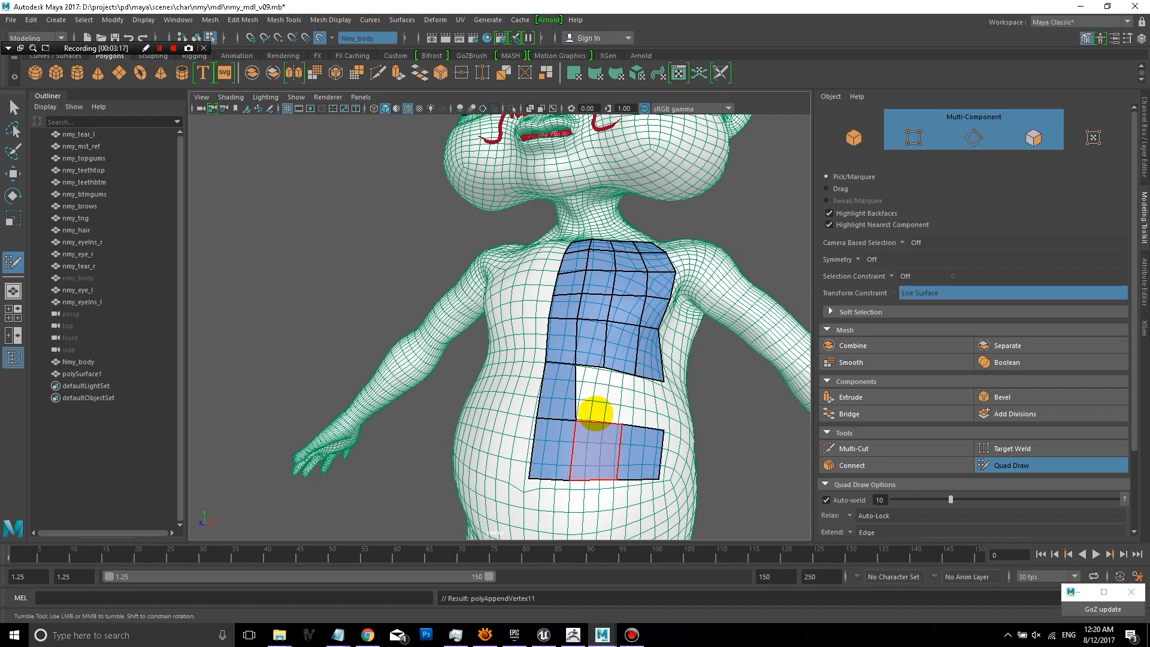
{"action": "left_click", "coordinate": [619, 407]}
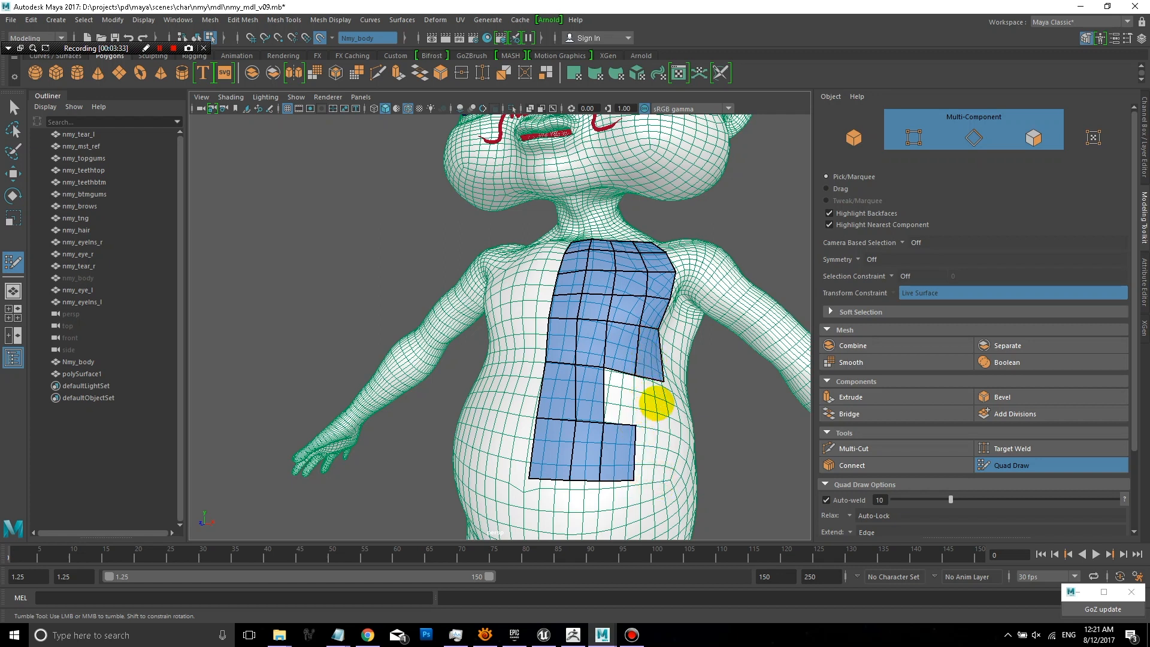
{"action": "mouse_move", "coordinate": [658, 437]}
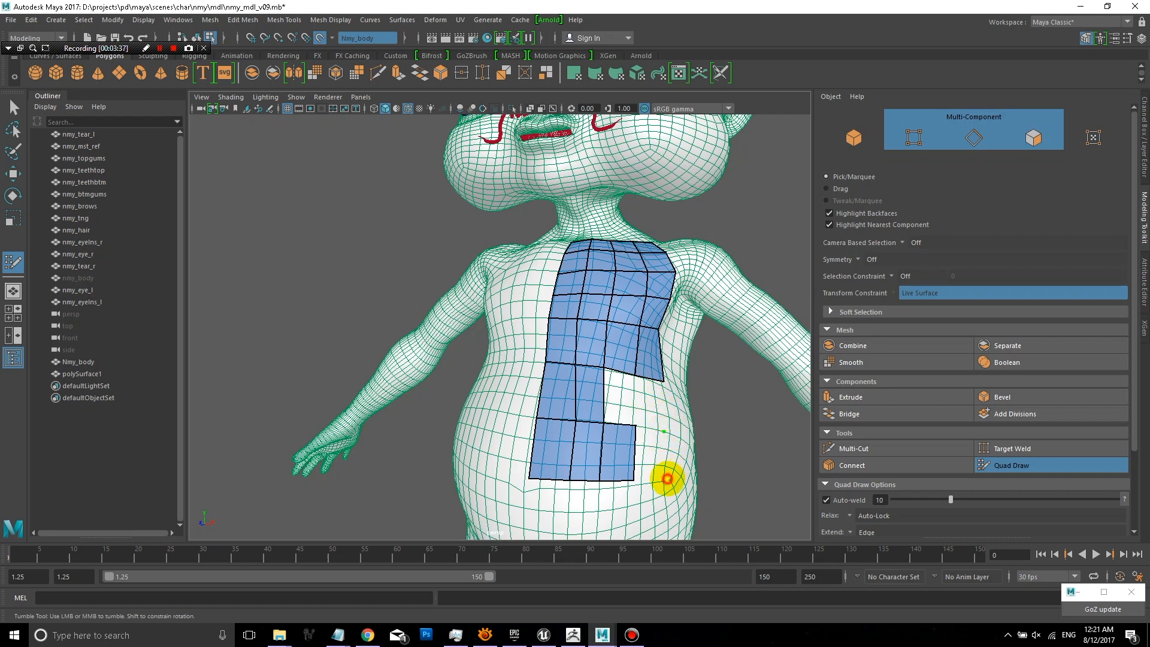
{"action": "left_click", "coordinate": [650, 403]}
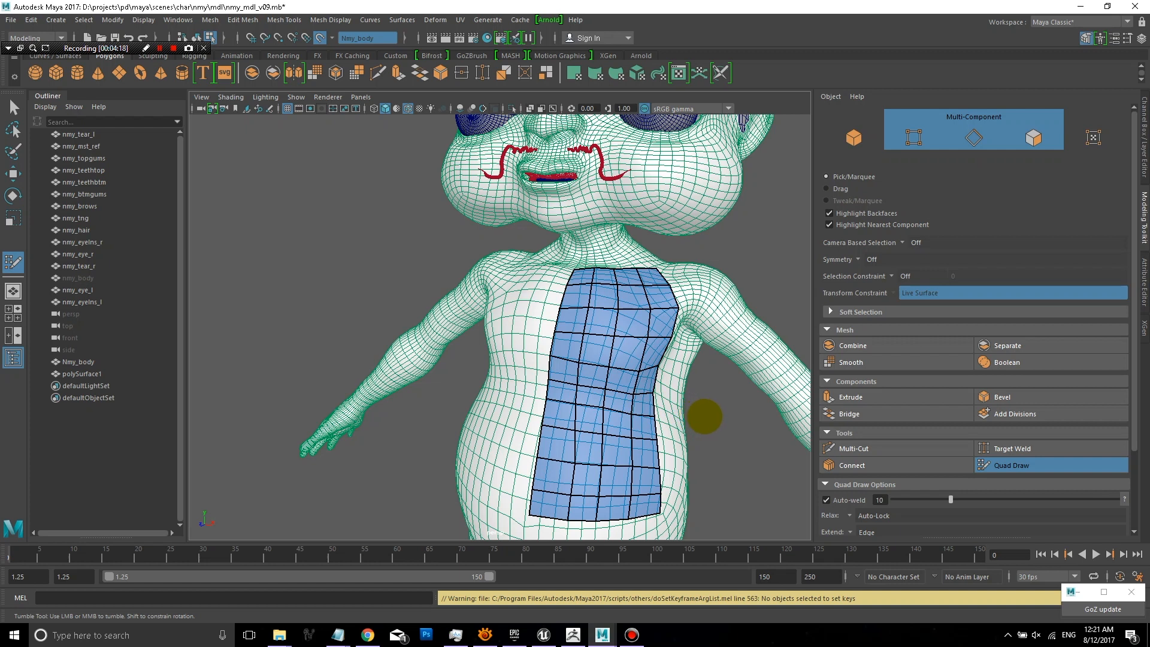
{"action": "mouse_move", "coordinate": [651, 416]}
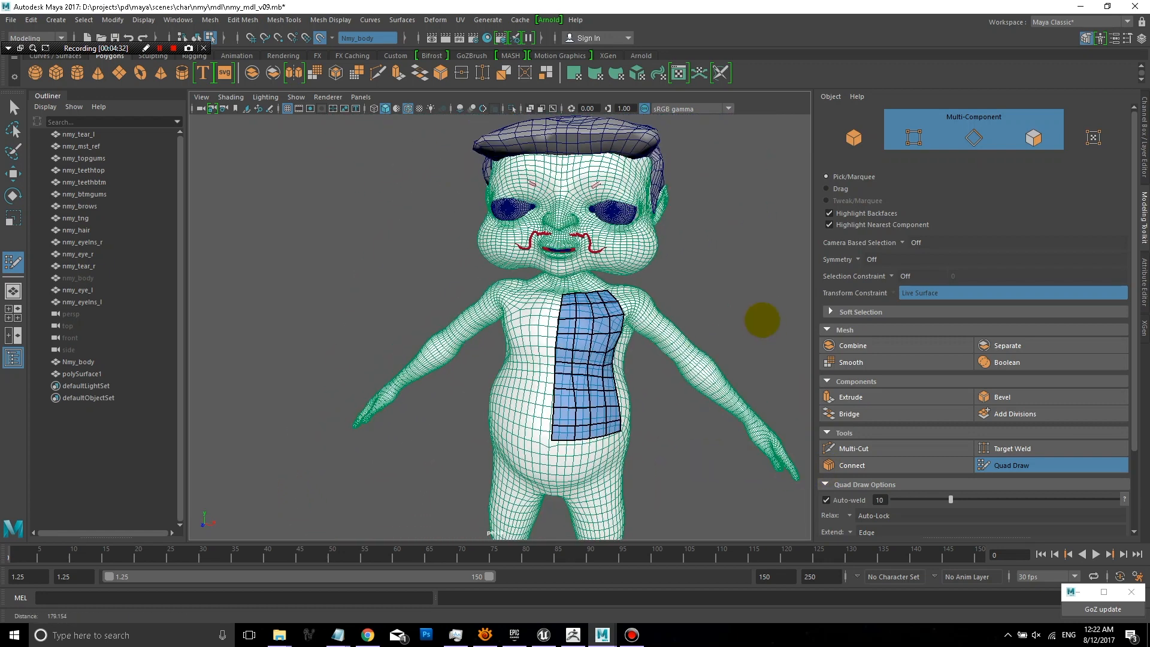
{"action": "mouse_move", "coordinate": [974, 303]}
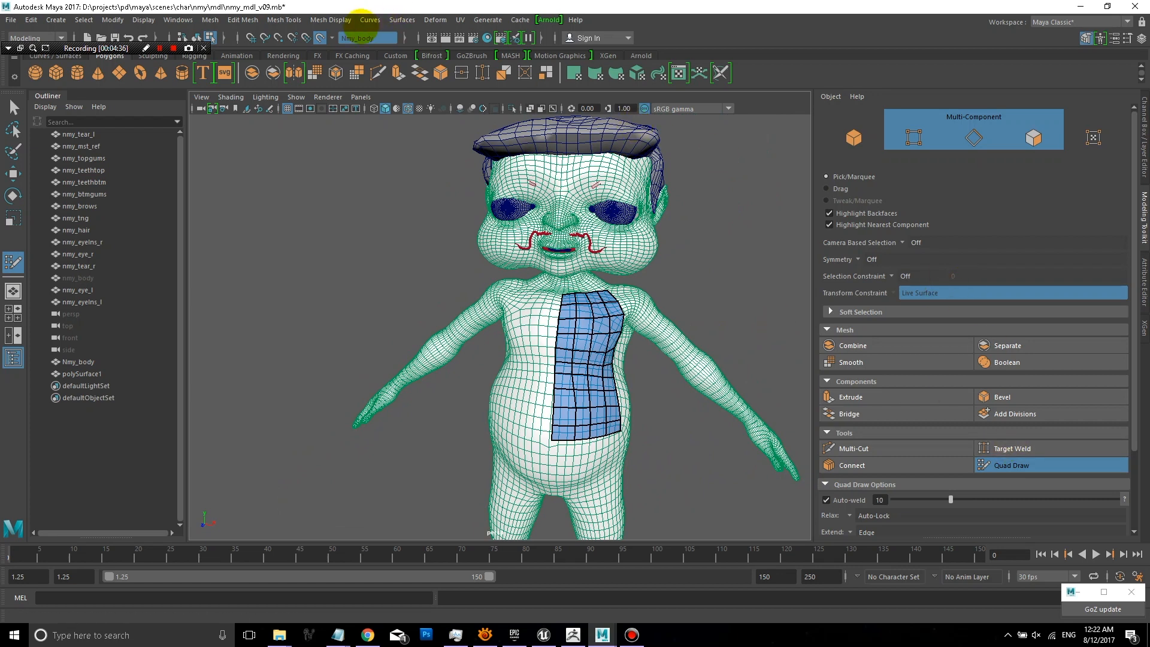
Release the body as a live surface and select the new patch object polySurface1.
{"action": "left_click", "coordinate": [324, 37]}
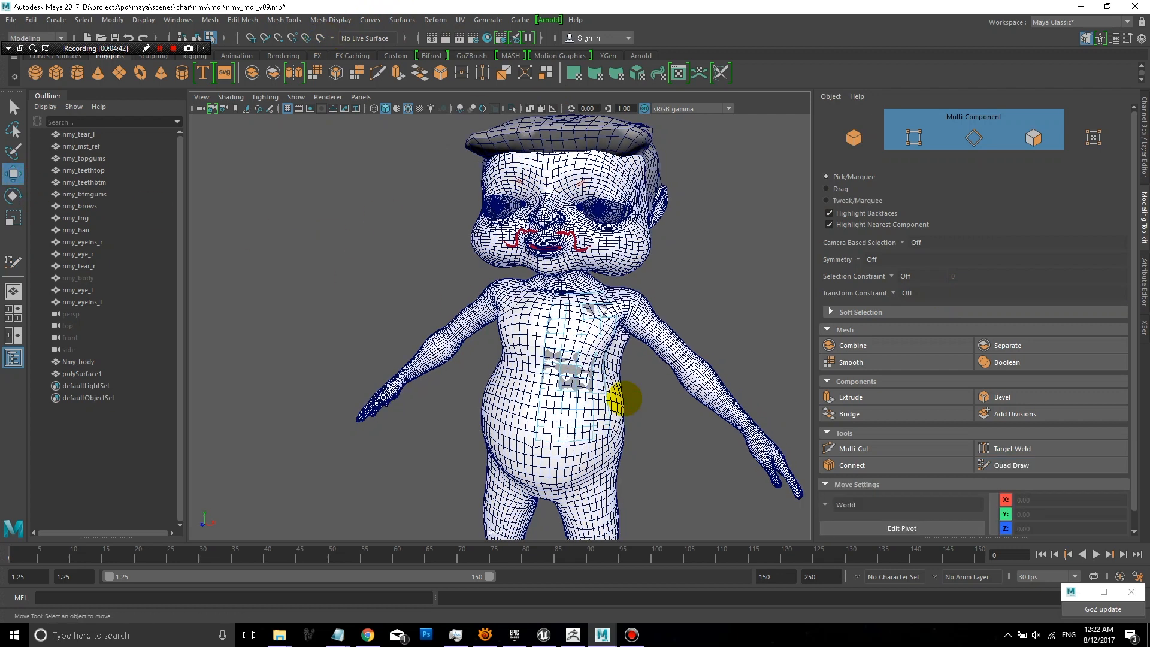
{"action": "left_click", "coordinate": [82, 373]}
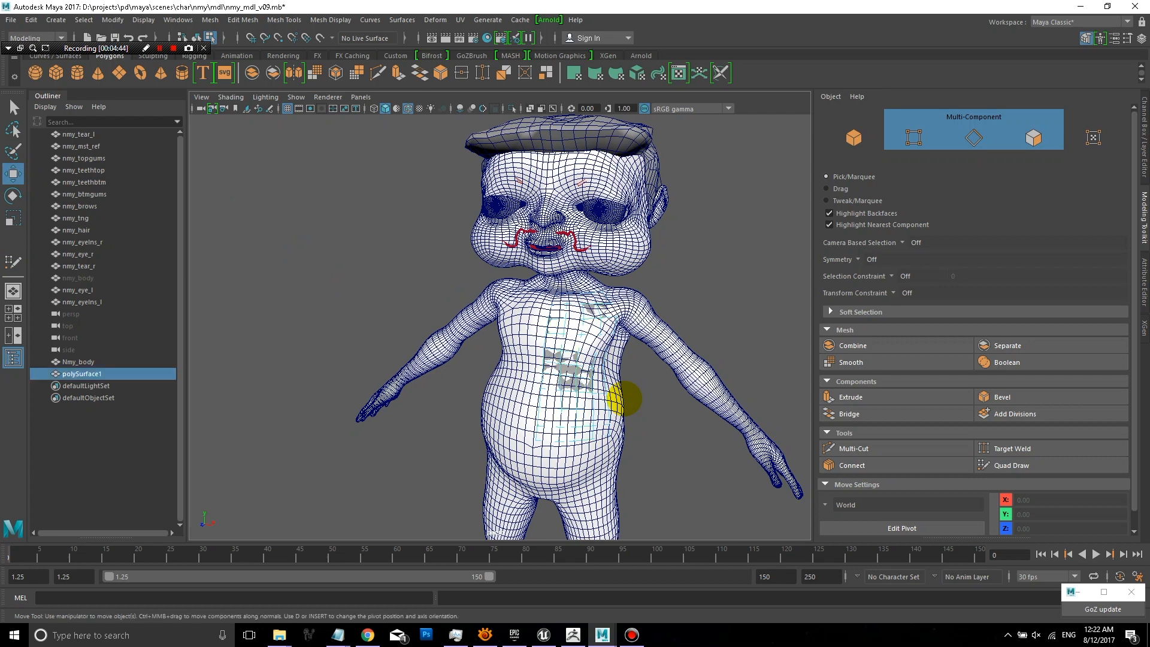